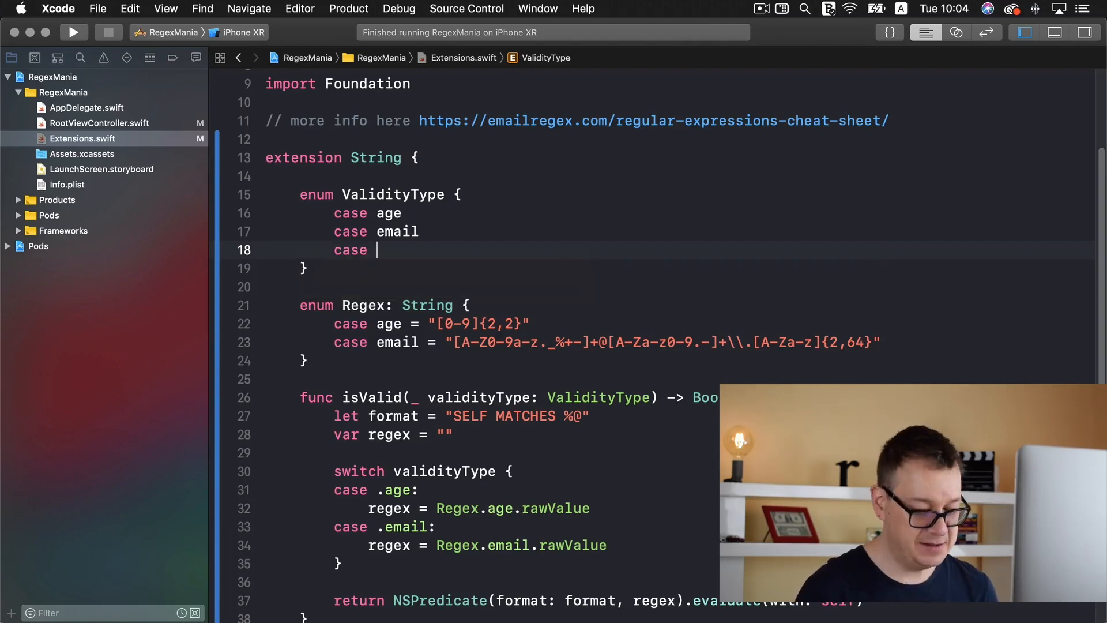
Add a password validity type and a .password branch in isValid, duplicated from the email case
text(password)
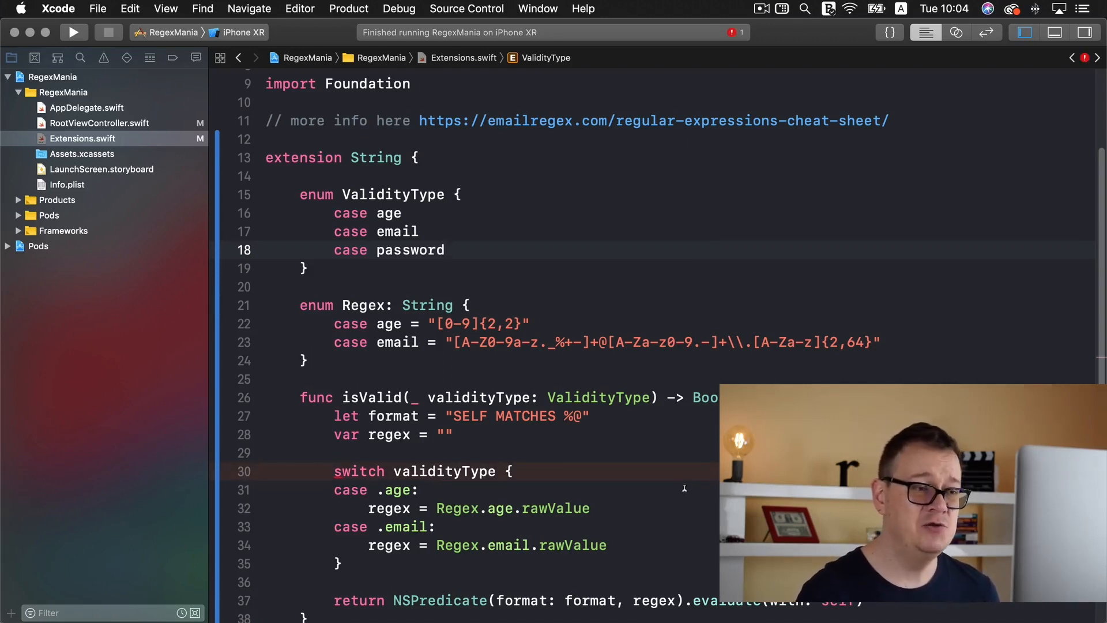
scroll(down, 3)
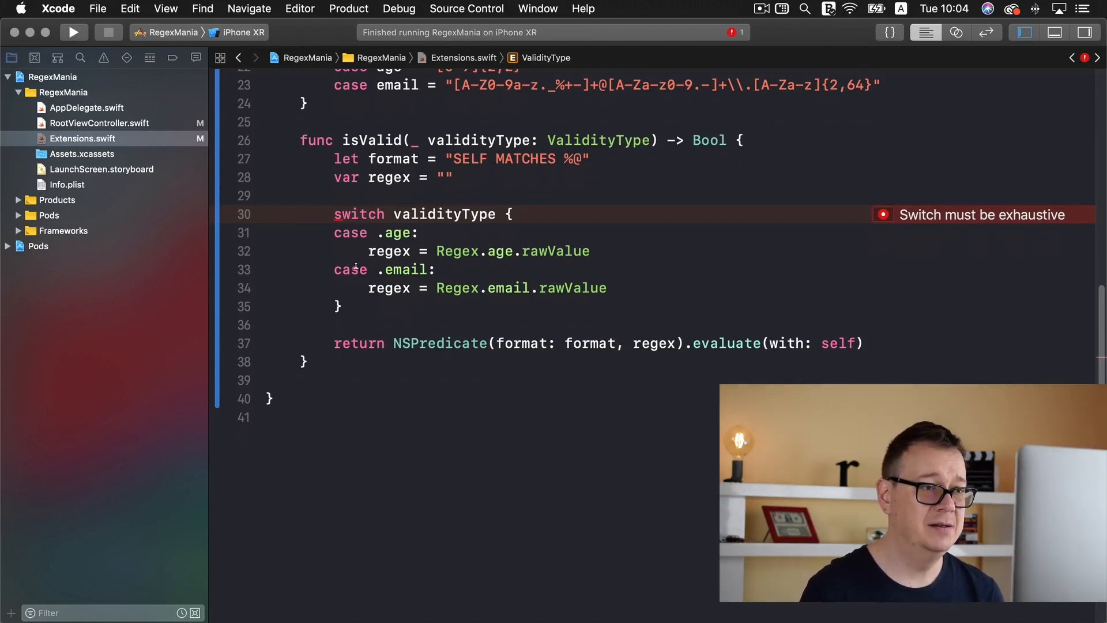
double_click(349, 269)
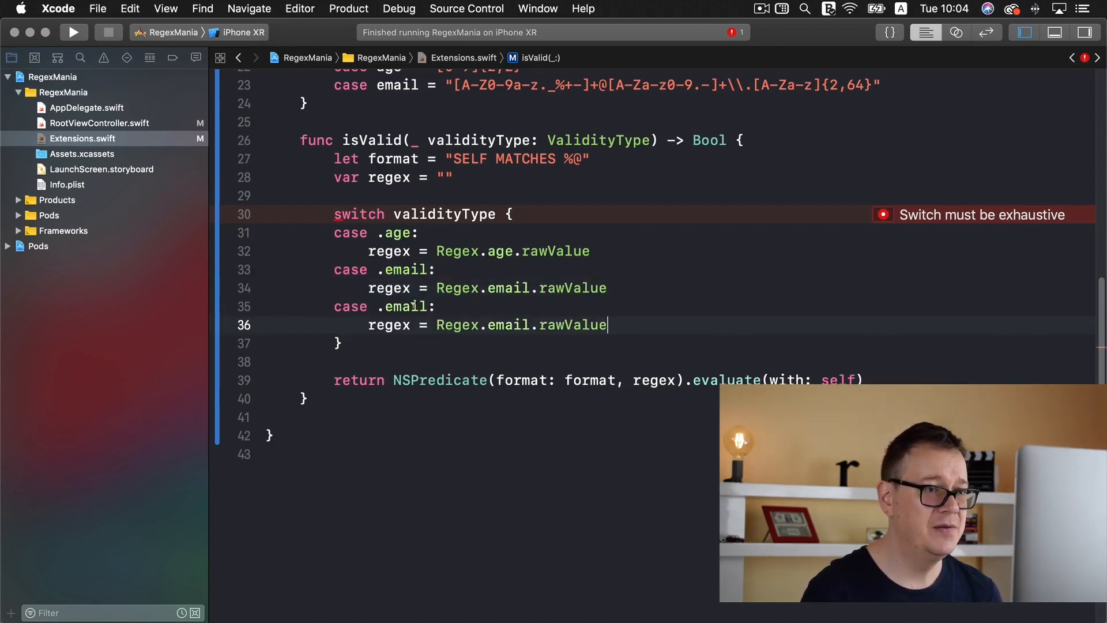
text(password)
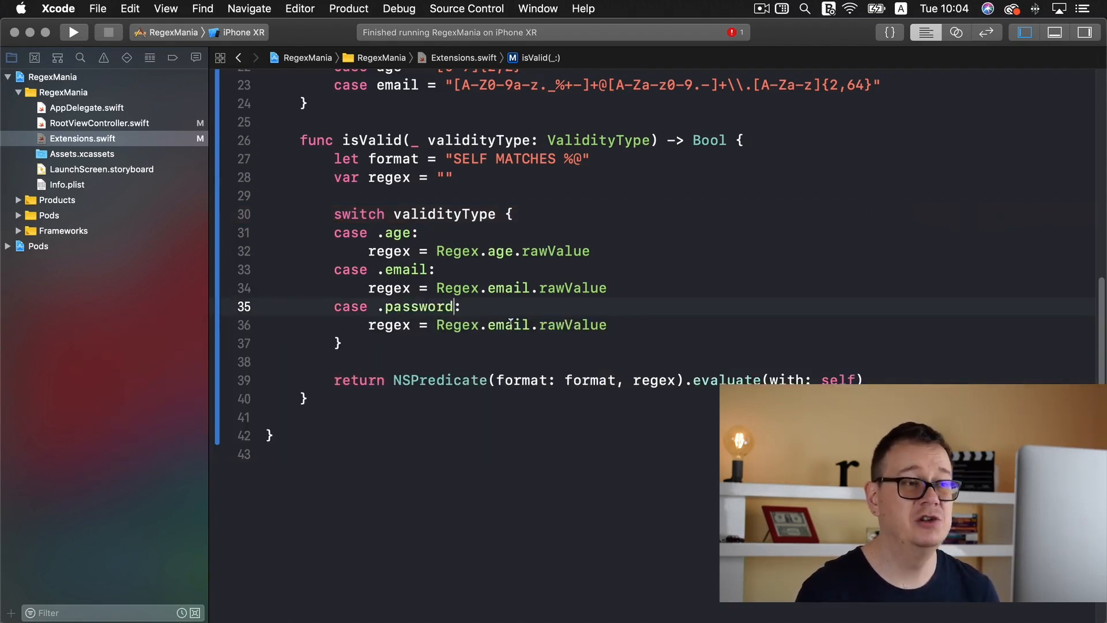
scroll(up, 3)
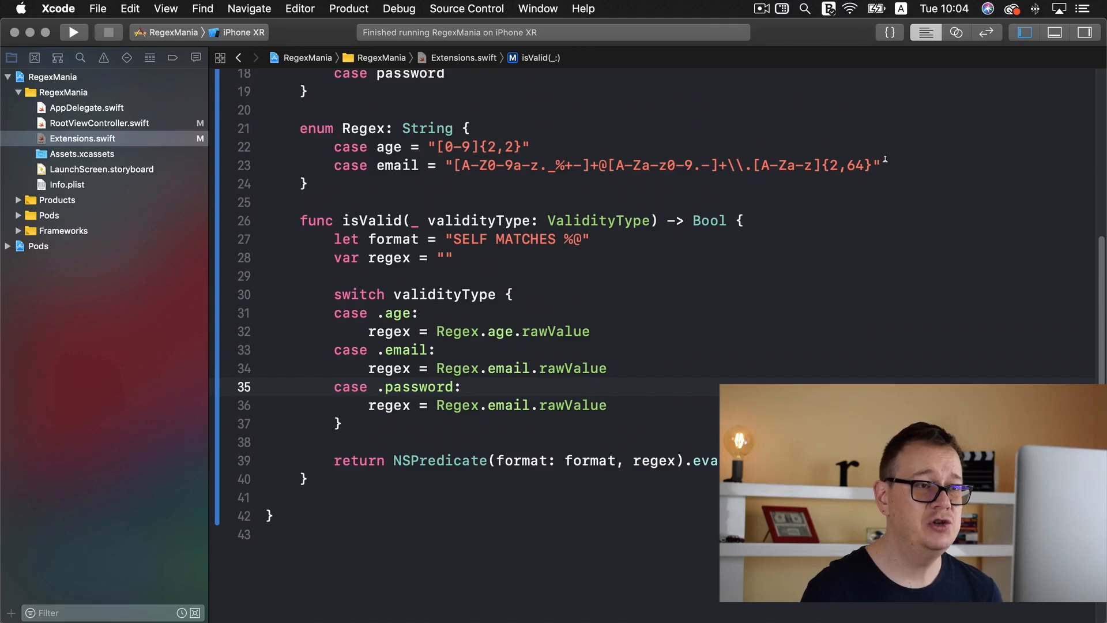
Add 'case password' with an empty pattern to the Regex enum
text(case)
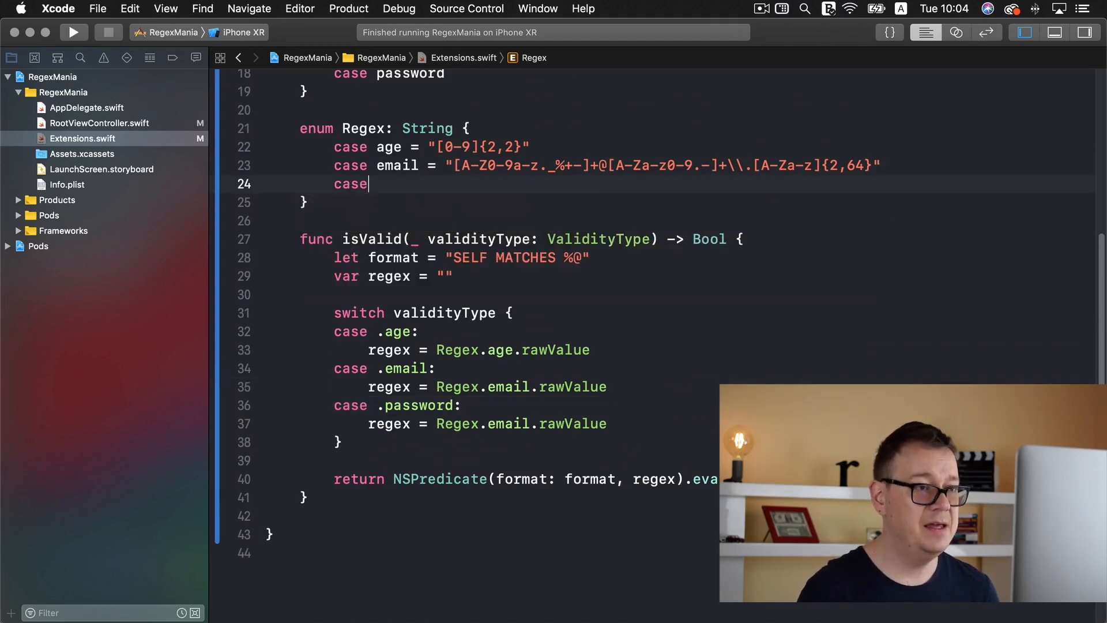
text(password = ")
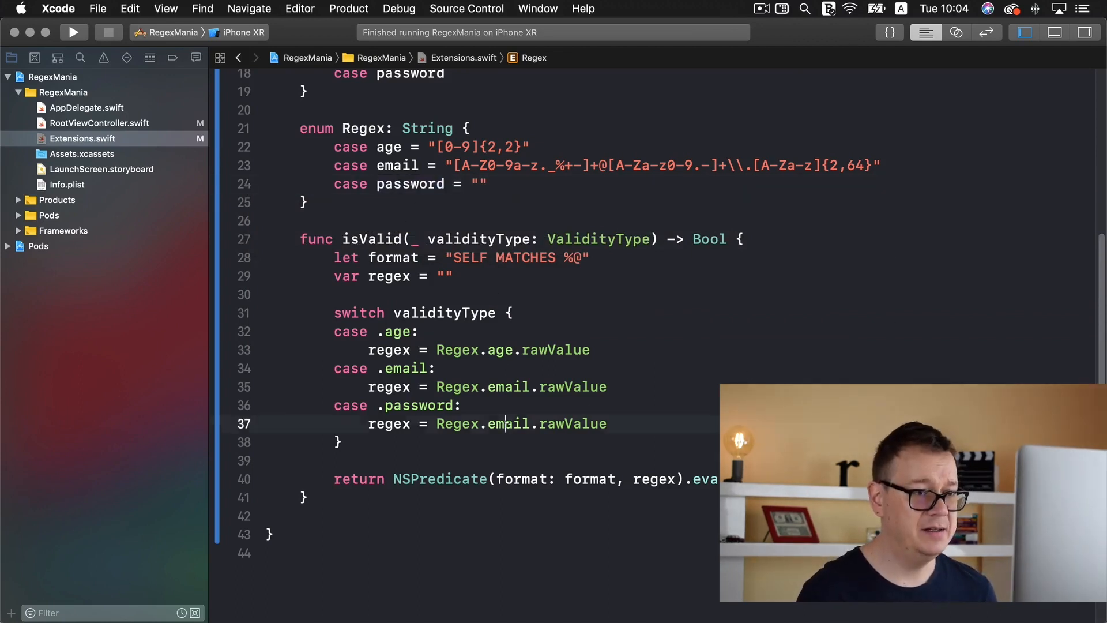
text(password)
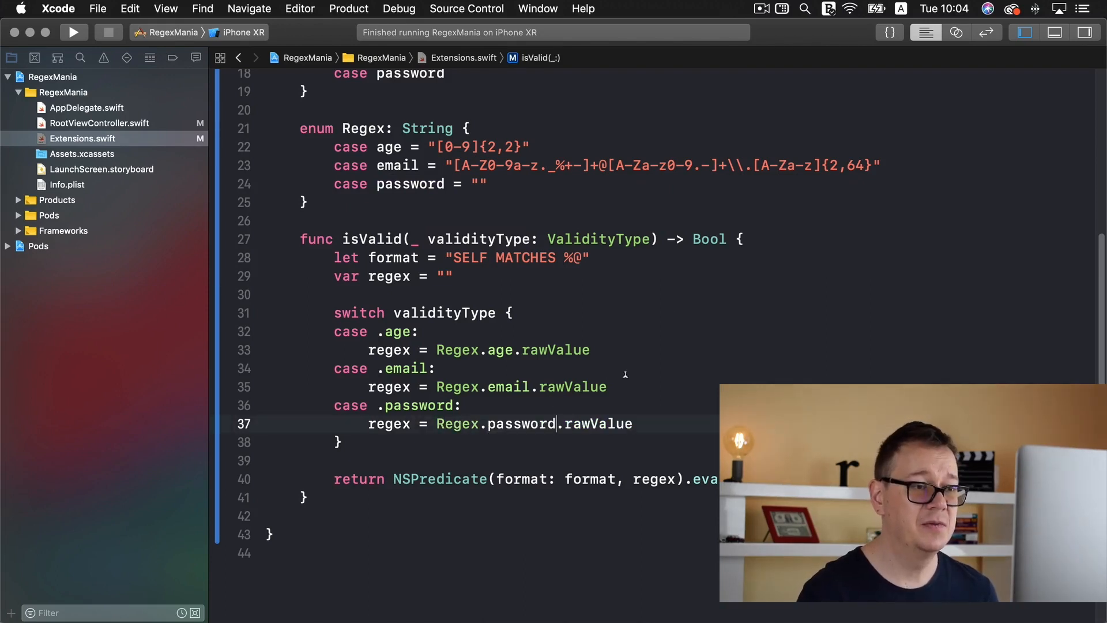
scroll(up, 3)
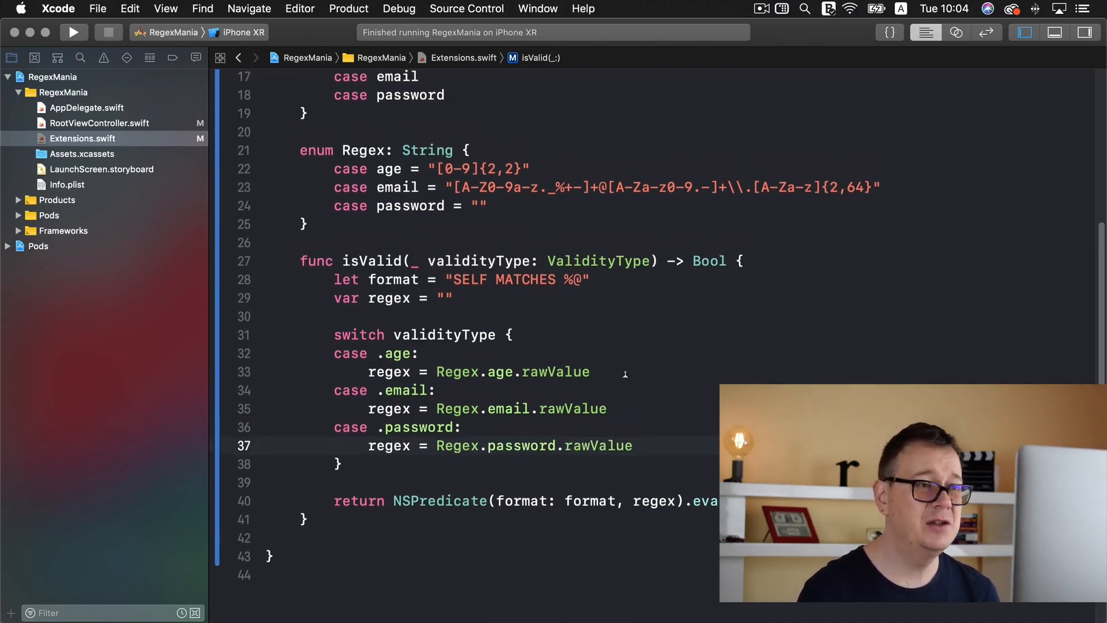
scroll(up, 3)
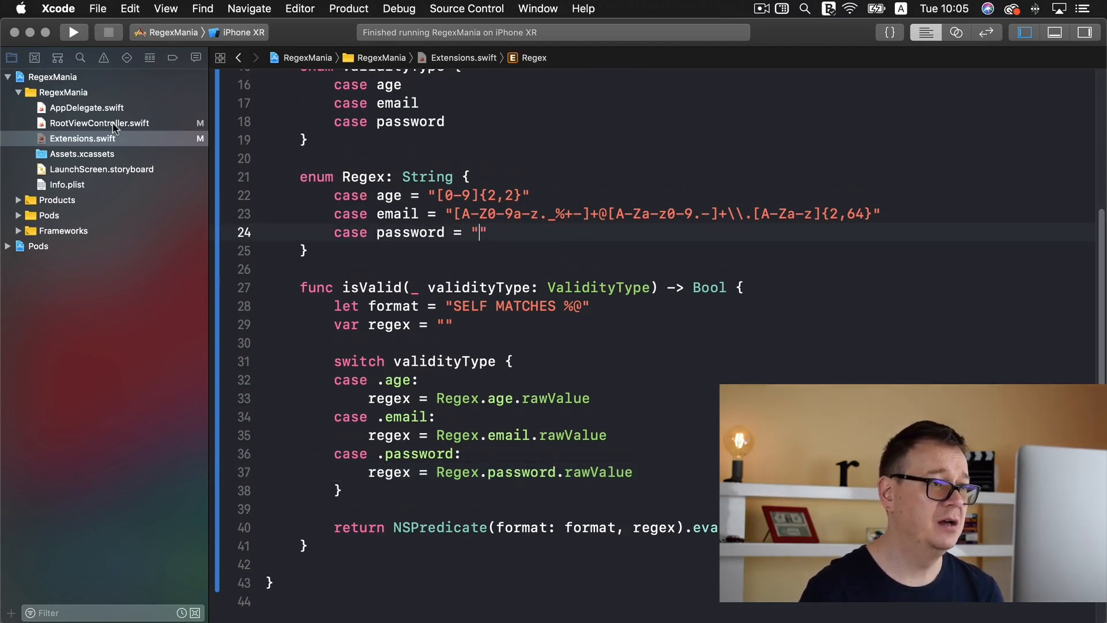
In RootViewController.swift change validityType from .email to .password, then return to Extensions.swift
click(99, 123)
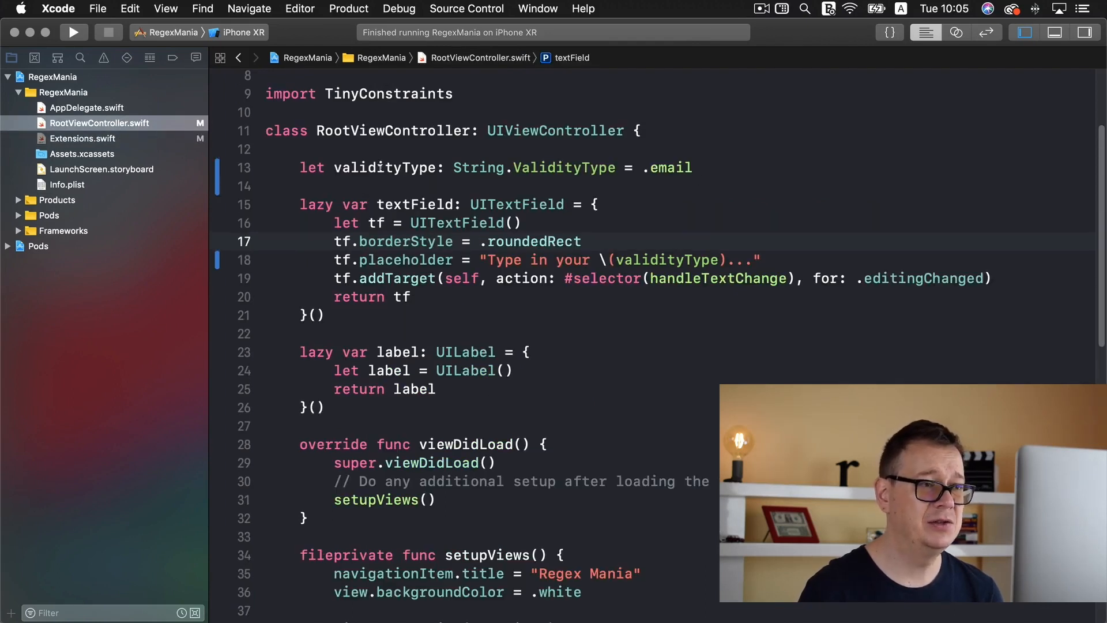
double_click(385, 167)
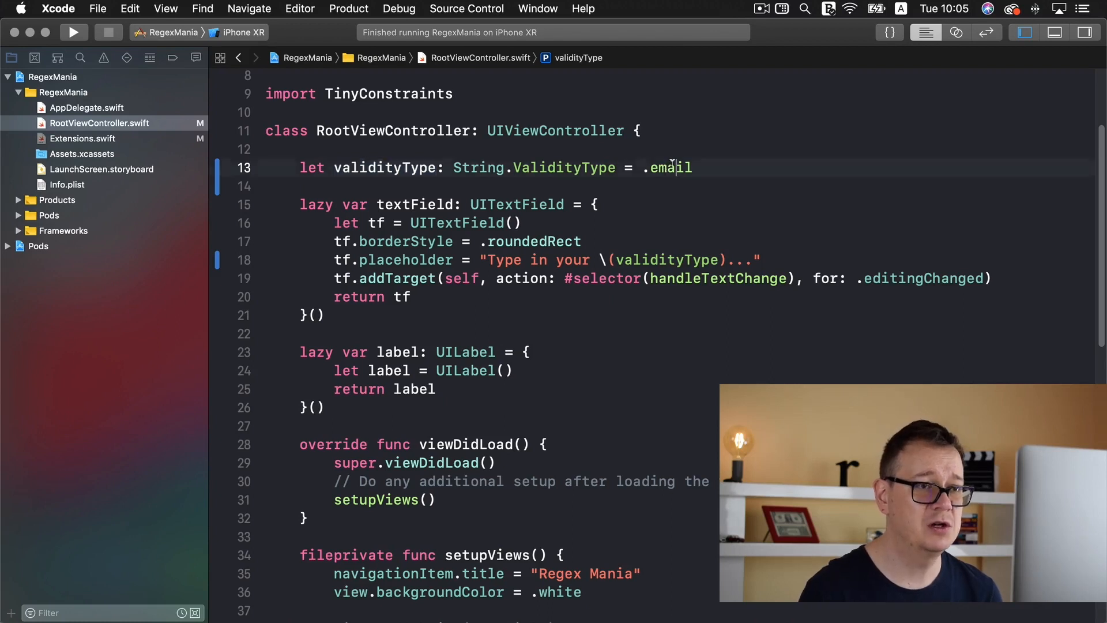
text(.pa)
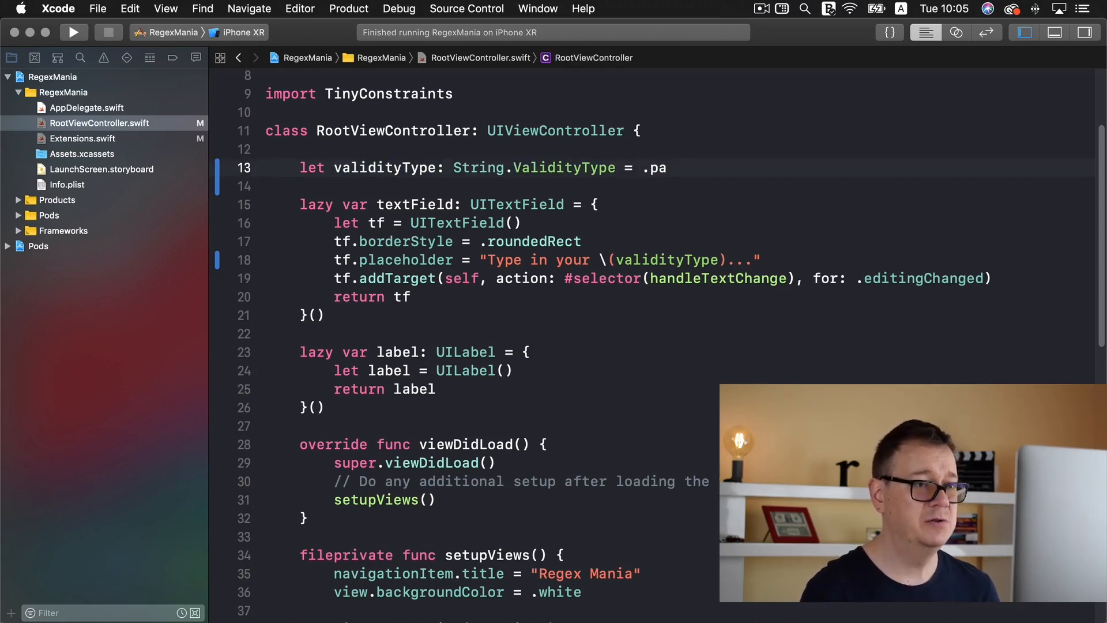
click(82, 139)
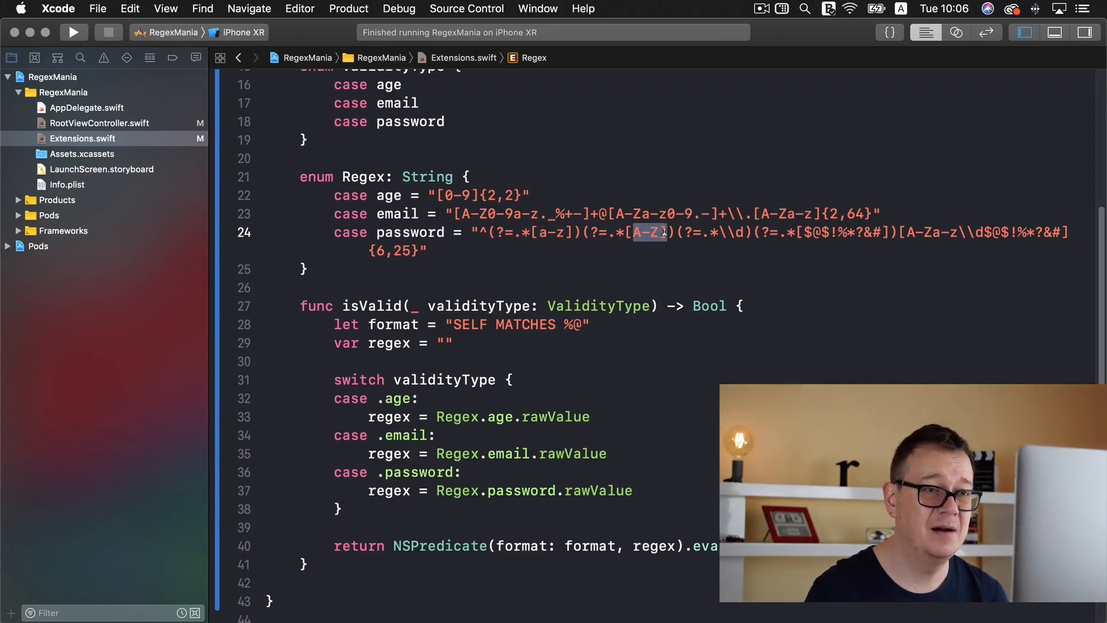
mouse_move(782, 232)
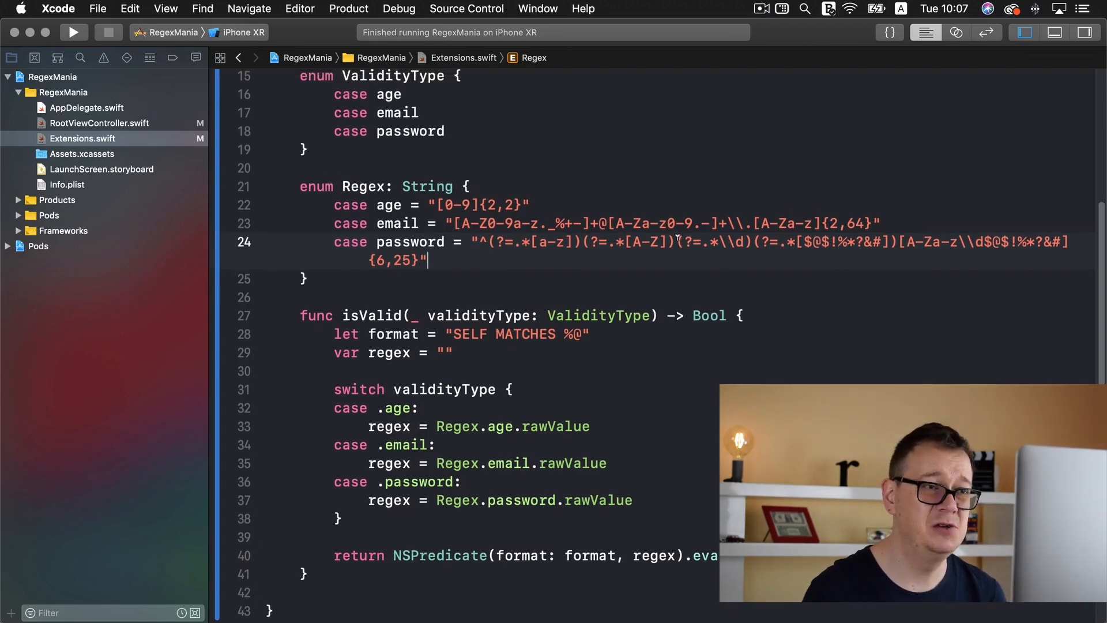
Scroll Extensions.swift to review the finished password regex with lookaheads and {6,25} length
scroll(up, 3)
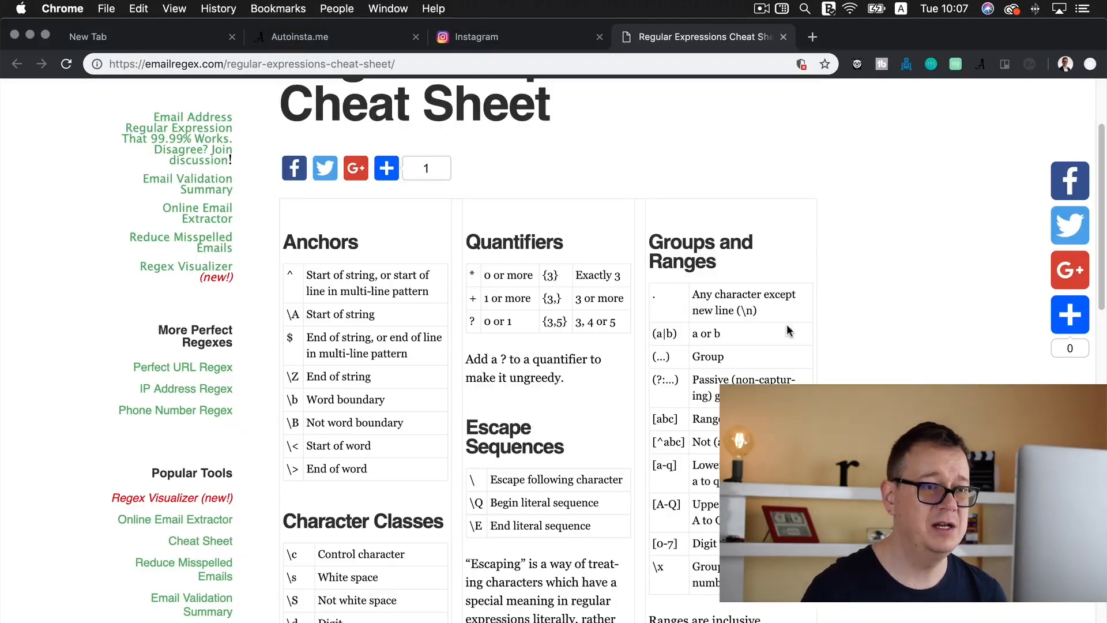
Scroll the emailregex.com cheat sheet down to character classes, escape sequences and ranges
scroll(down, 3)
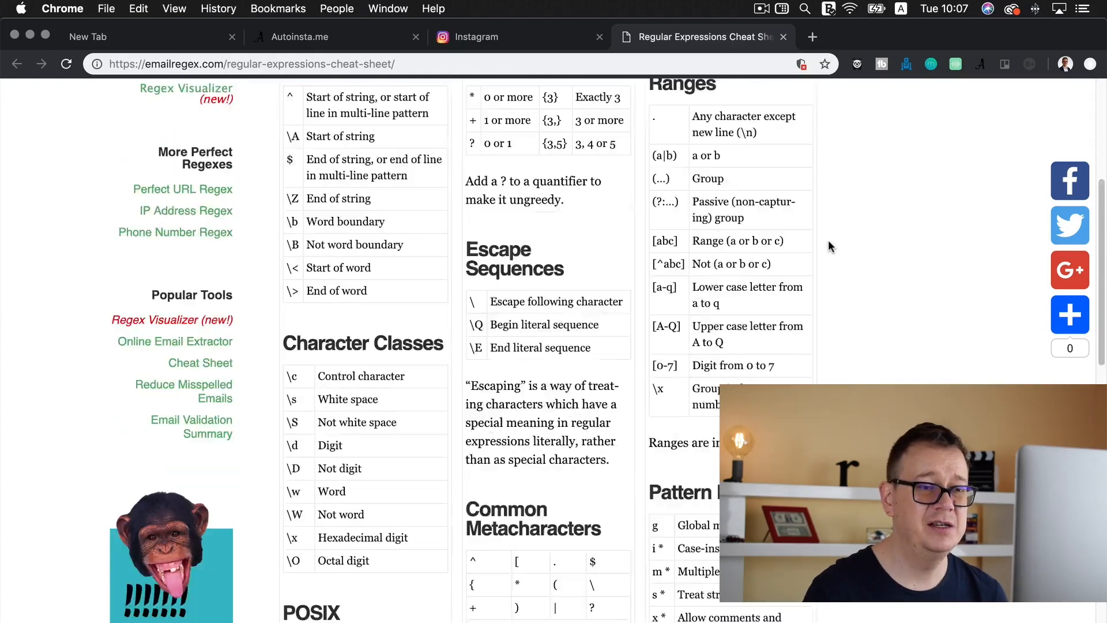
scroll(down, 3)
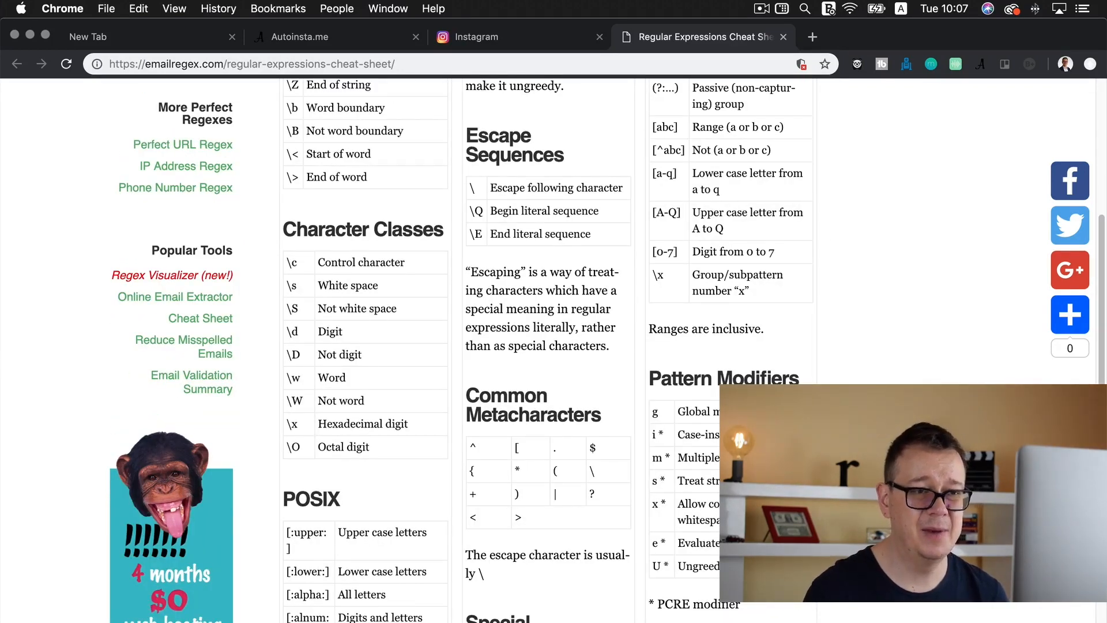
mouse_move(3, 134)
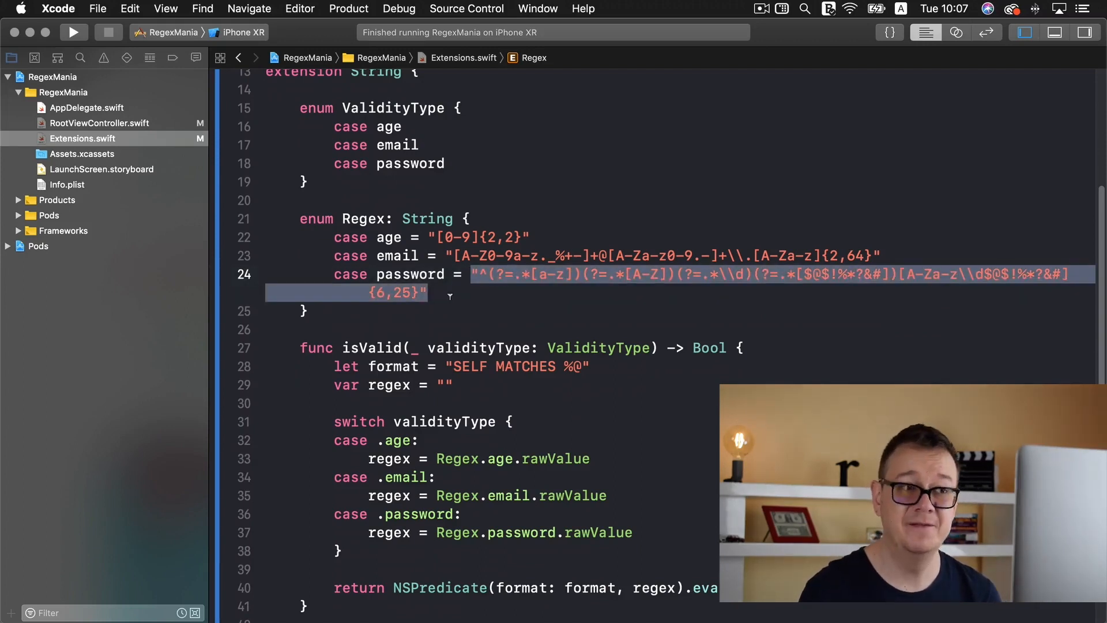
mouse_move(449, 293)
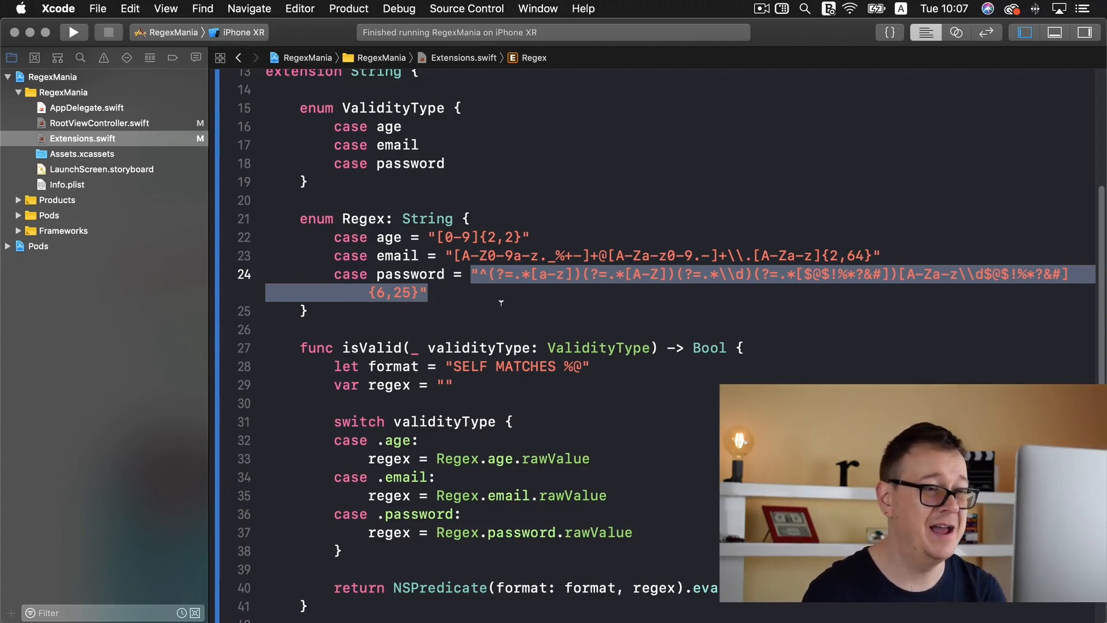
Confirm validityType is .password in RootViewController.swift and bring the running RegexMania app forward
scroll(down, 3)
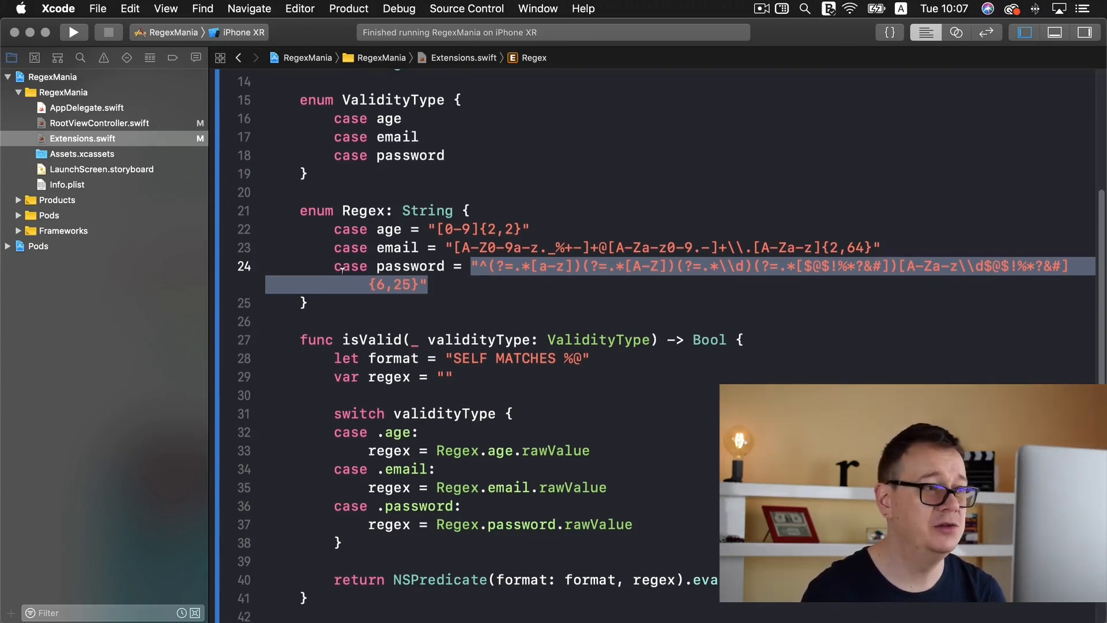
click(100, 123)
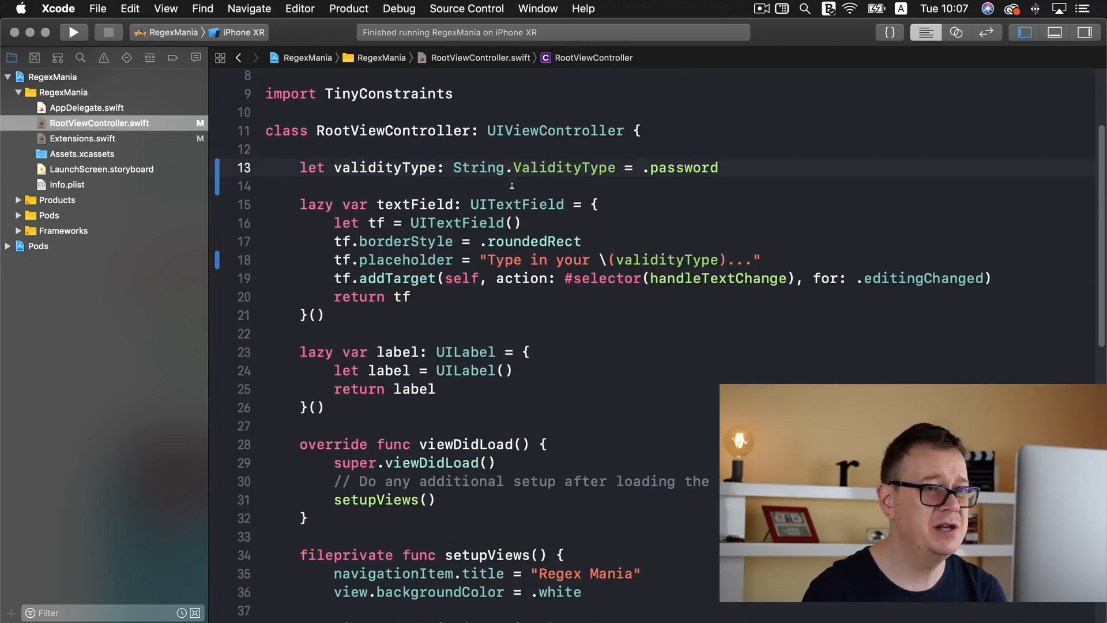
double_click(681, 167)
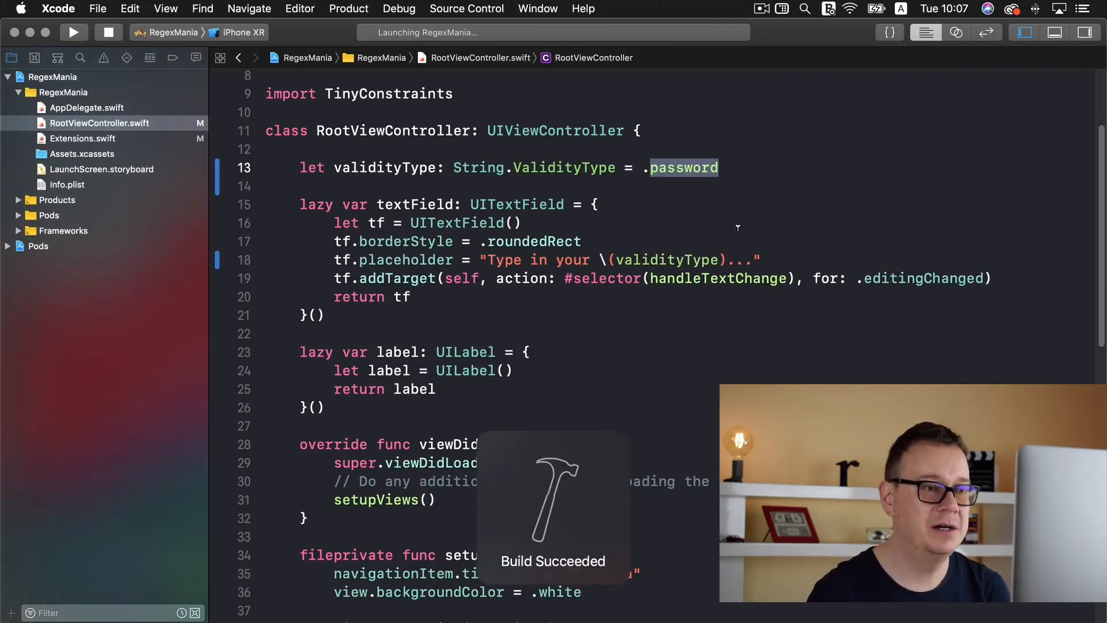
click(72, 32)
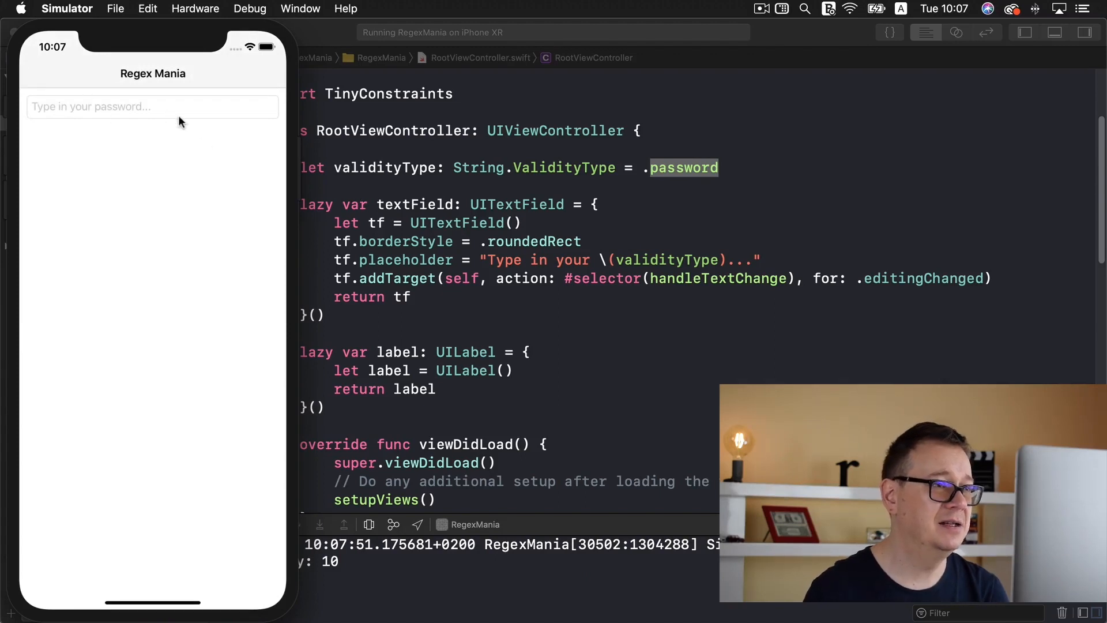
mouse_move(56, 112)
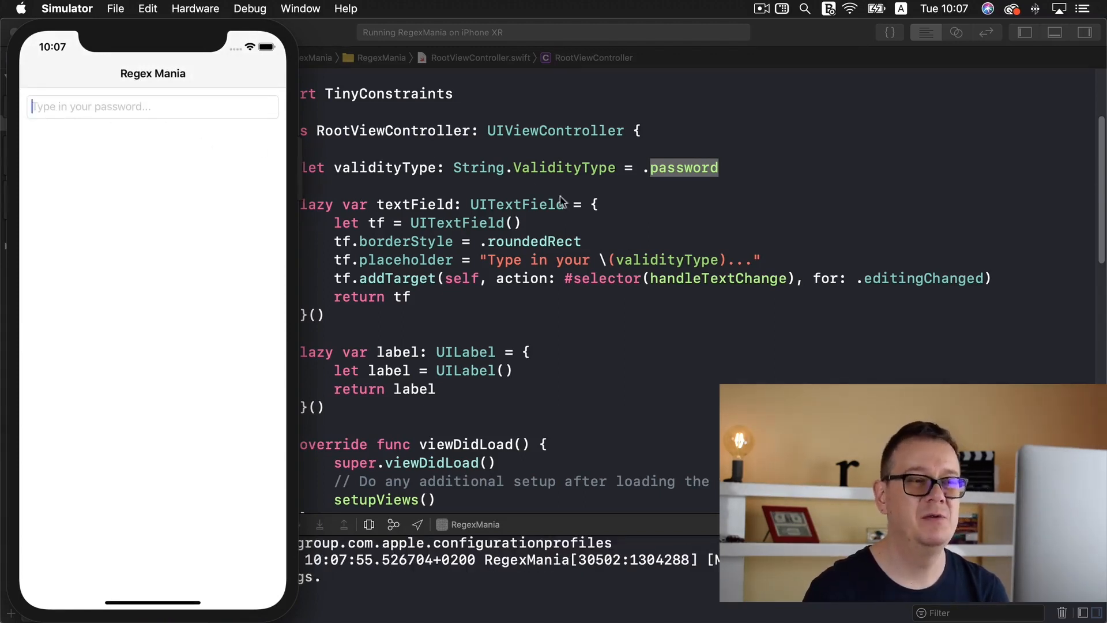
mouse_move(472, 233)
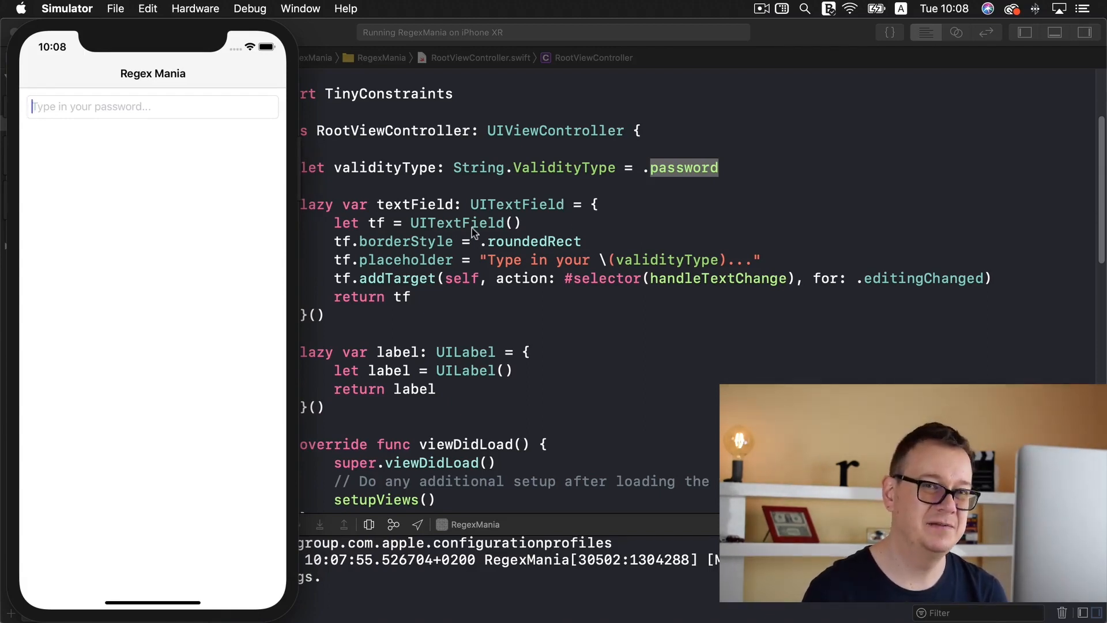
mouse_move(206, 178)
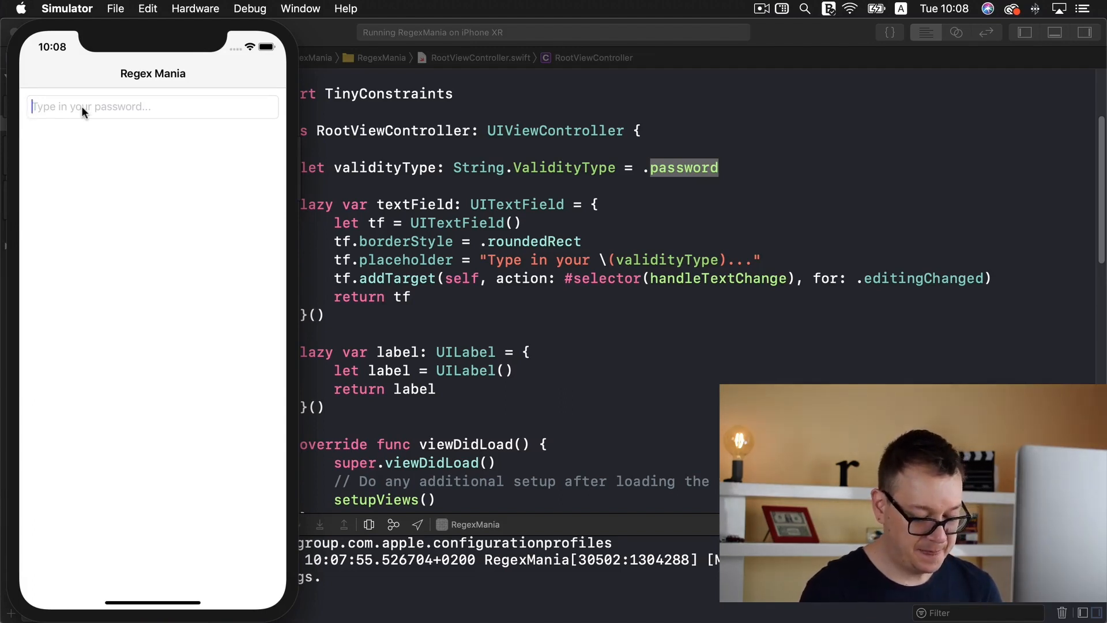
Try weak passwords 'Password' and '123123', see them rejected, and clear the field
text(Pass)
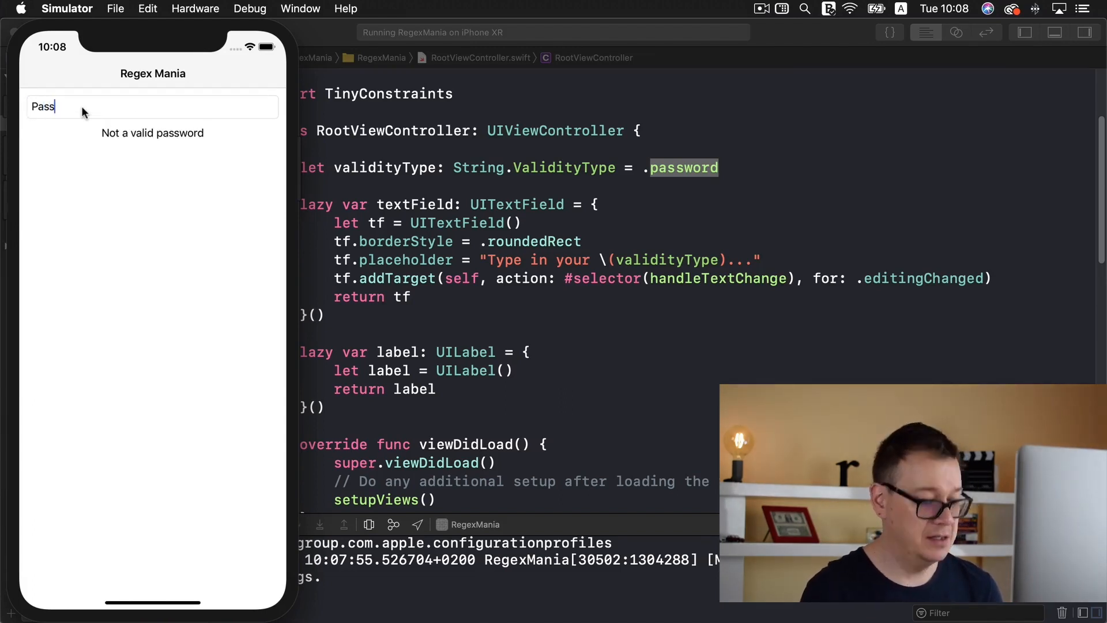
text(word)
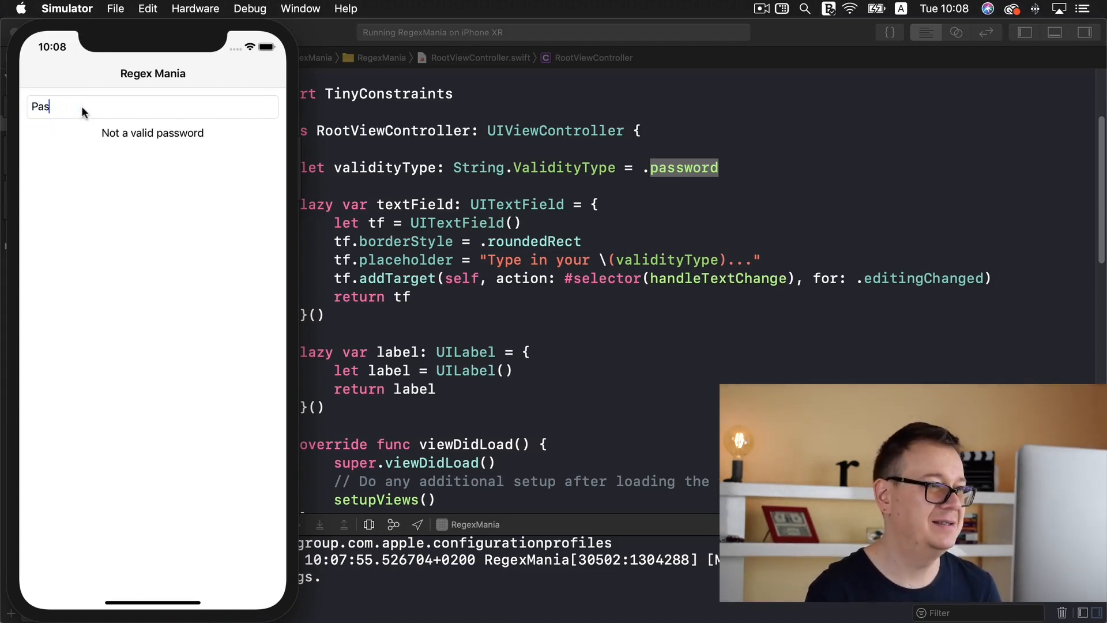
text(123123)
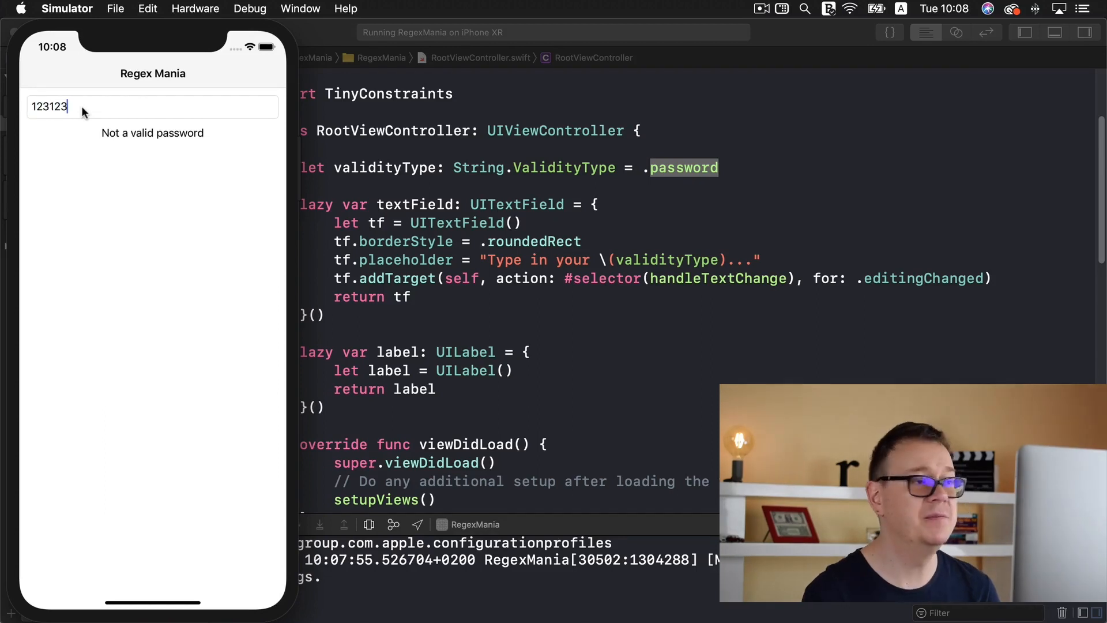
key(backspace)
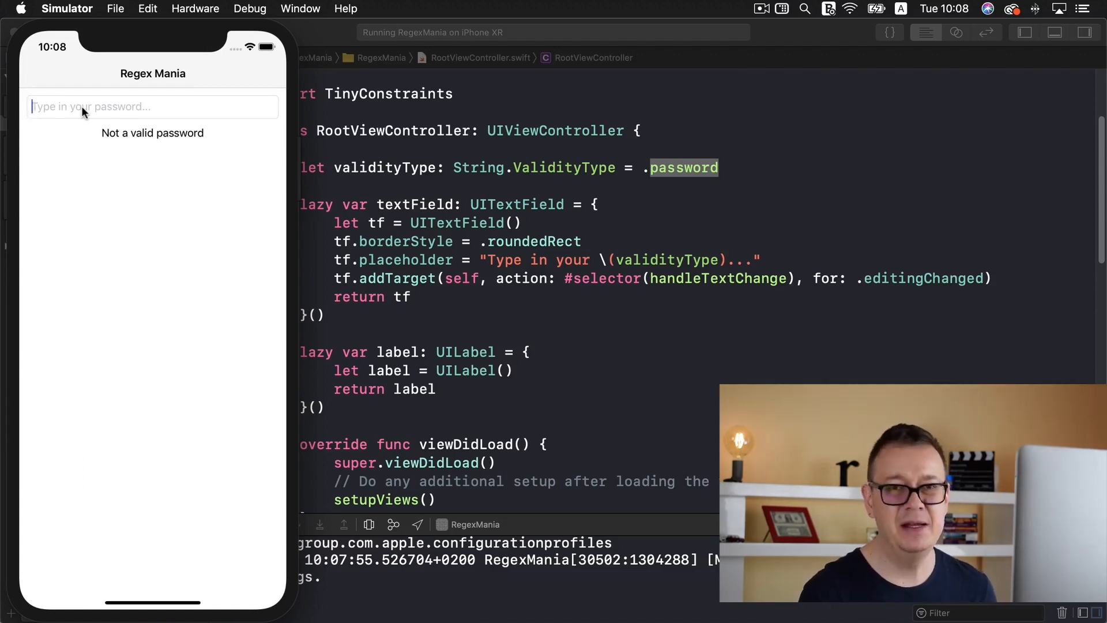
Enter 'As!234', shorten it to 'As!23' (rejected), and retype 4 so it validates
text(A)
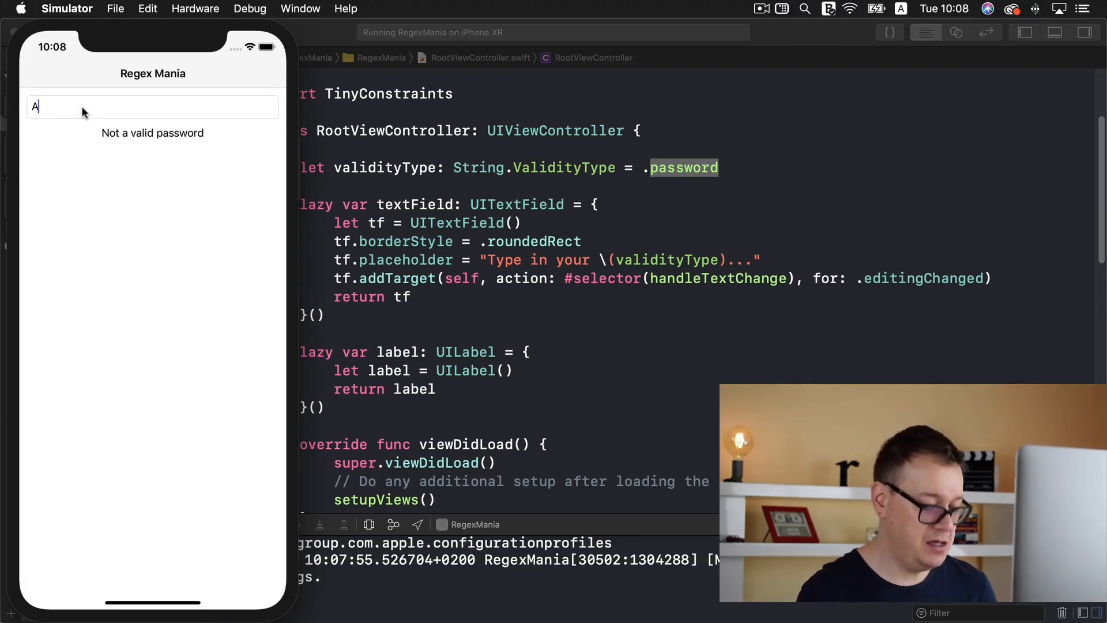
text(s!)
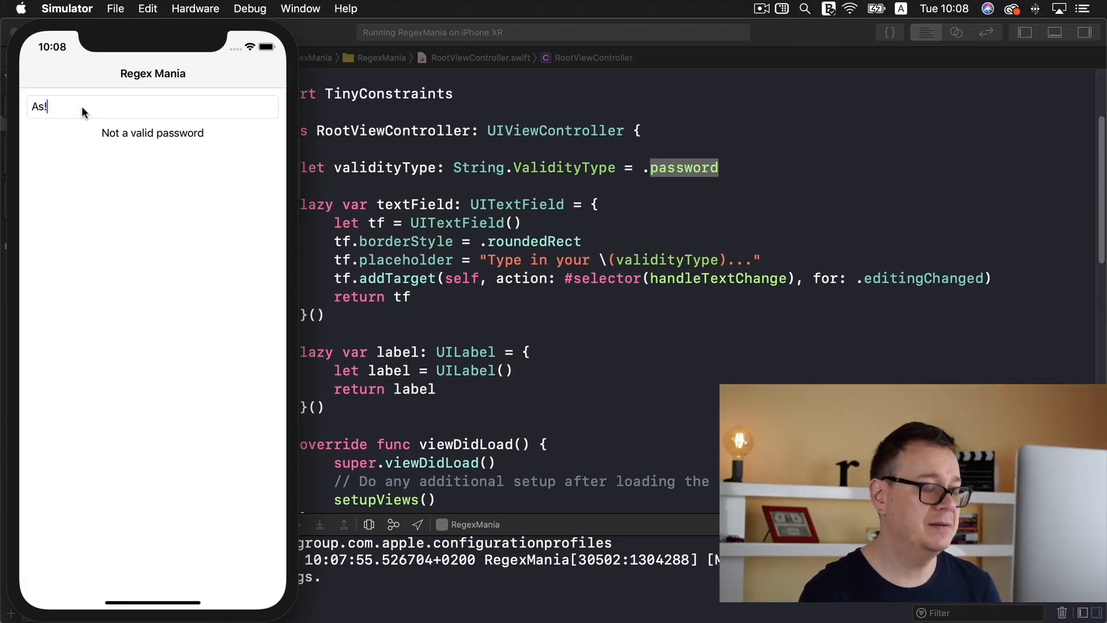
text(234)
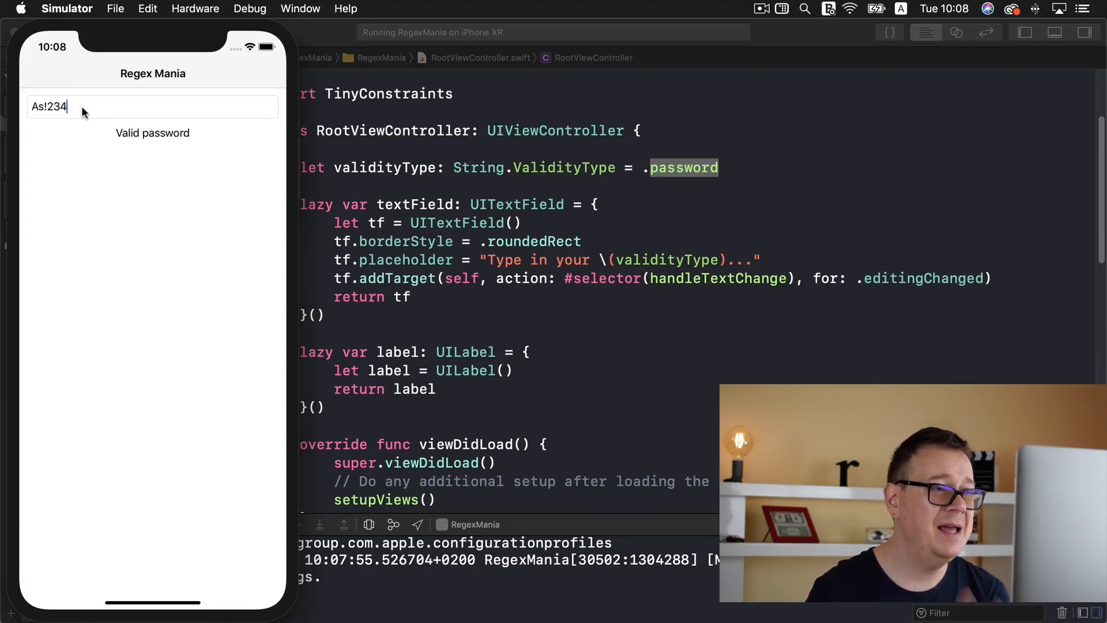
mouse_move(45, 117)
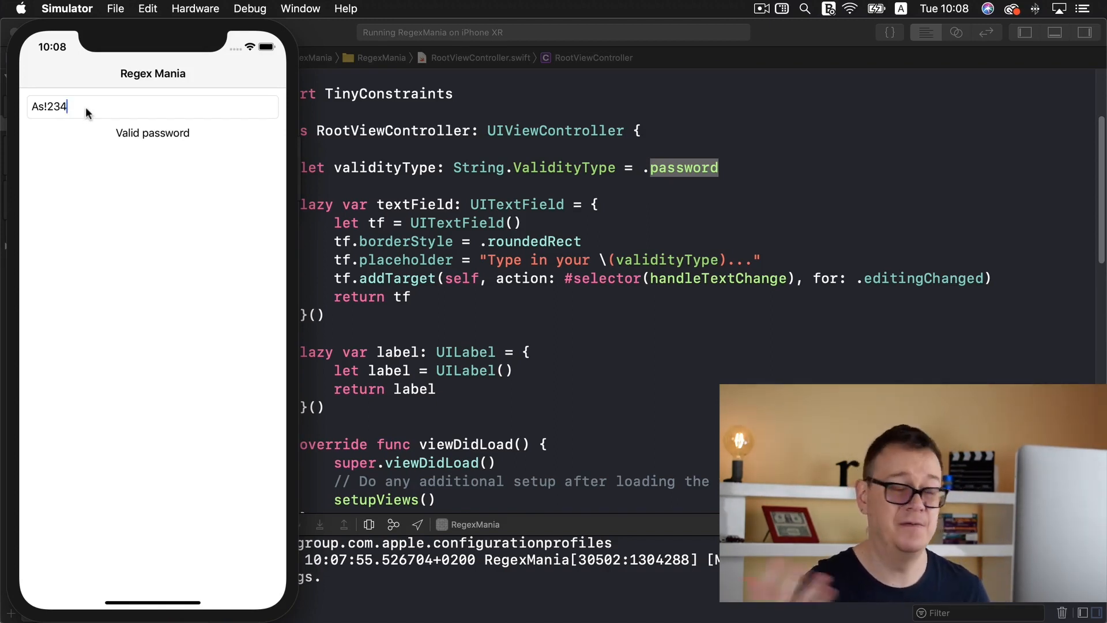
mouse_move(104, 117)
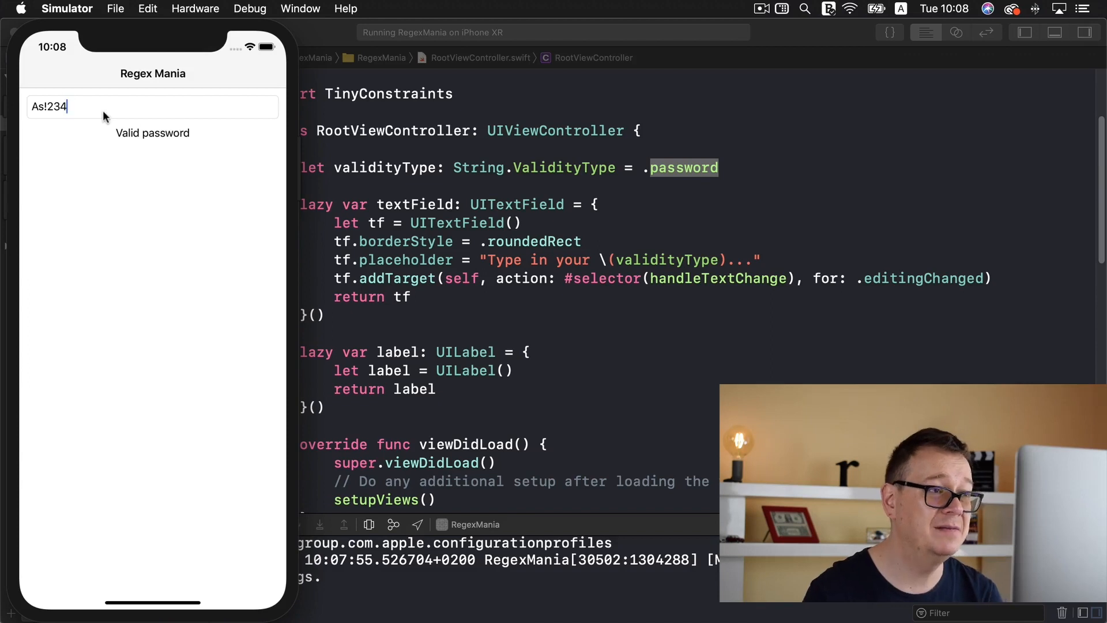
mouse_move(110, 112)
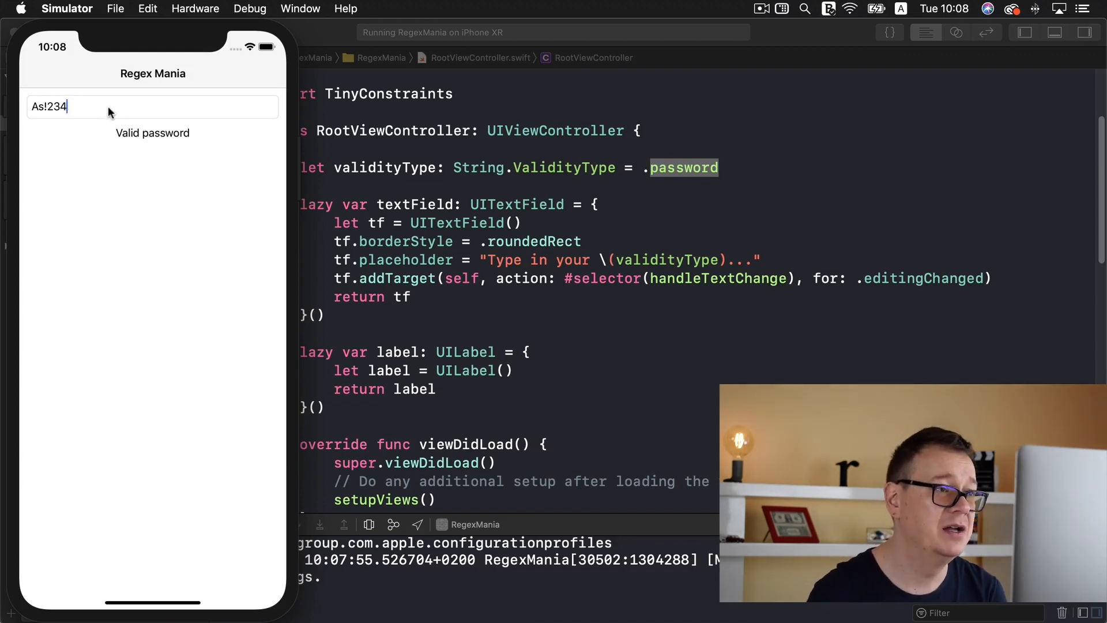
key(Backspace)
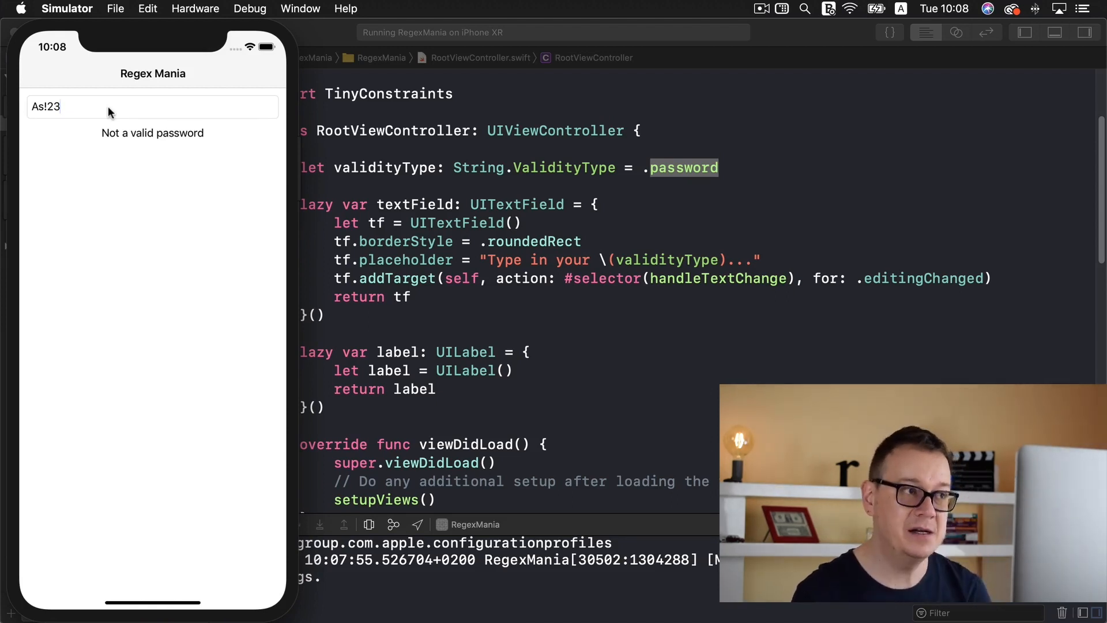
mouse_move(101, 117)
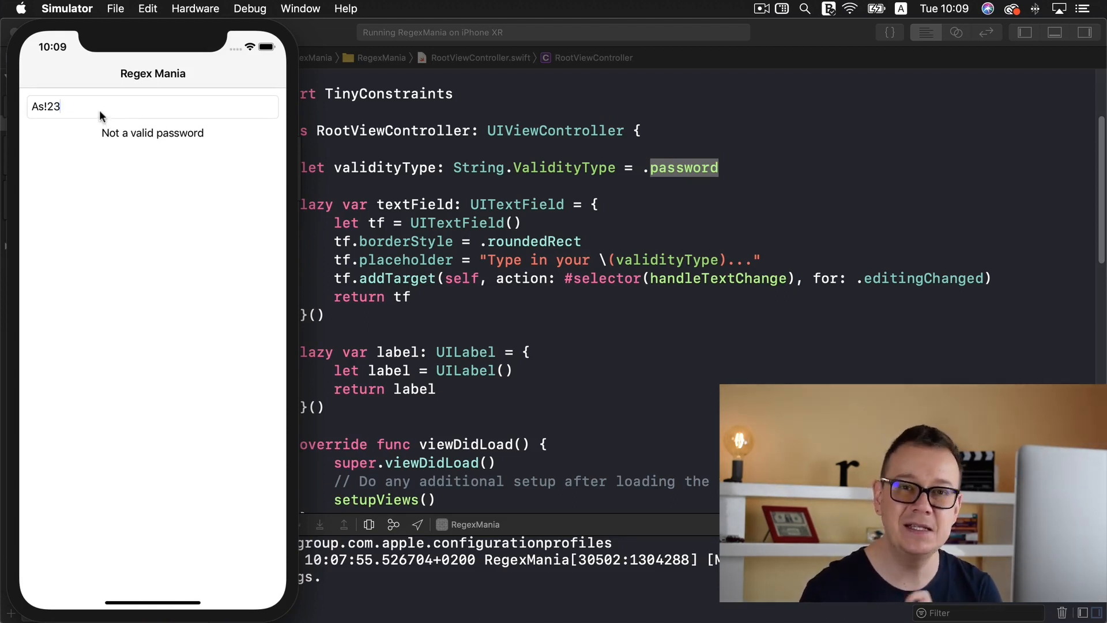
text(4)
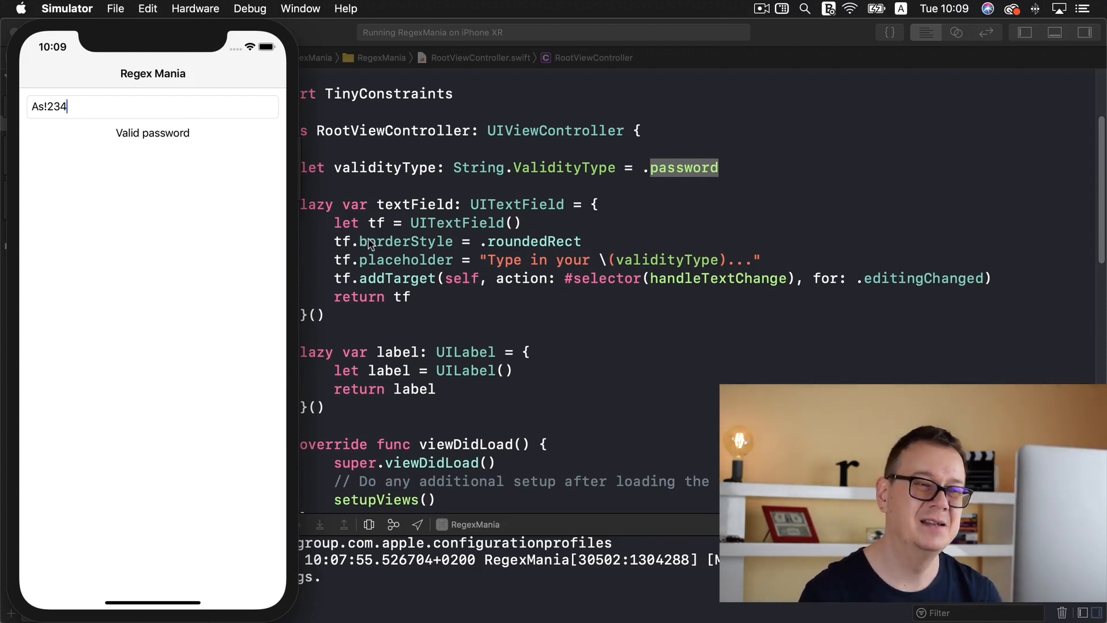
mouse_move(318, 187)
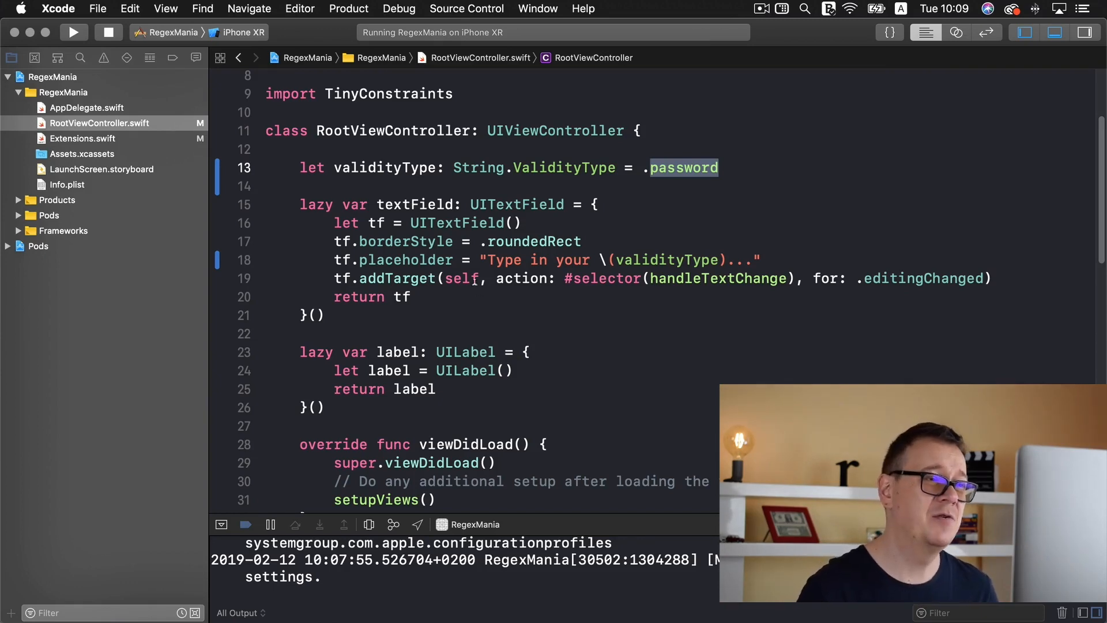
mouse_move(141, 142)
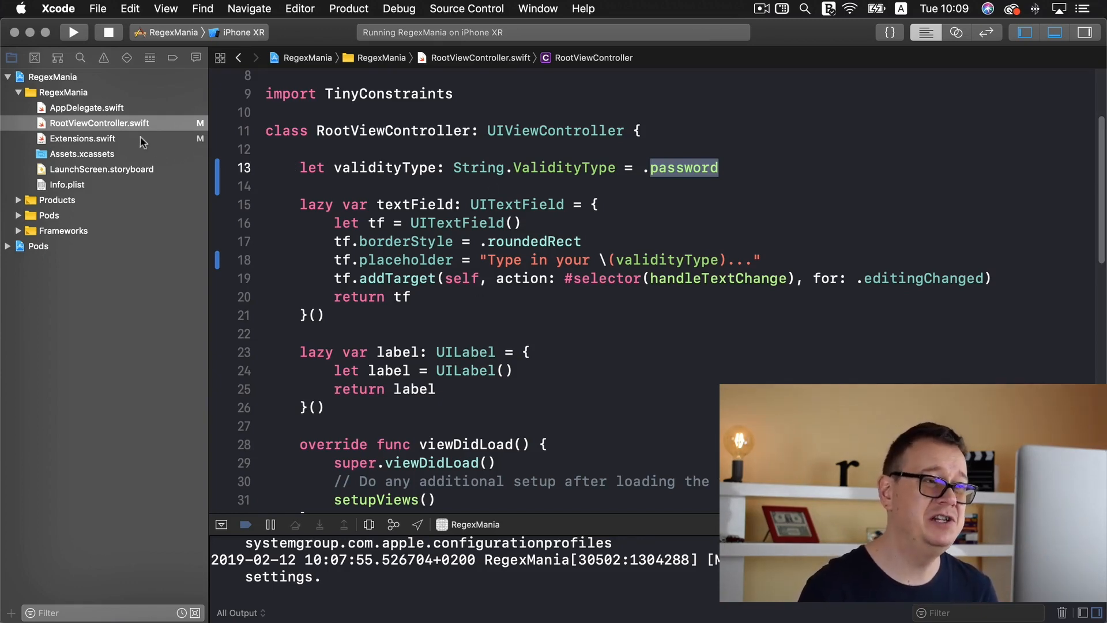
Reopen Extensions.swift showing the long password regex in the Regex enum
click(81, 139)
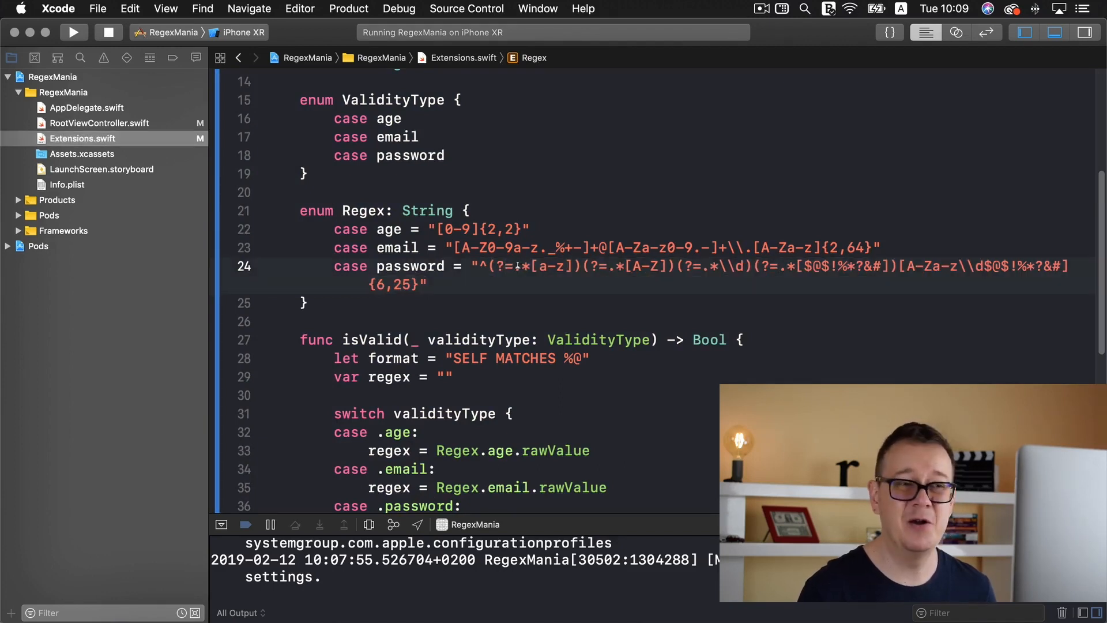